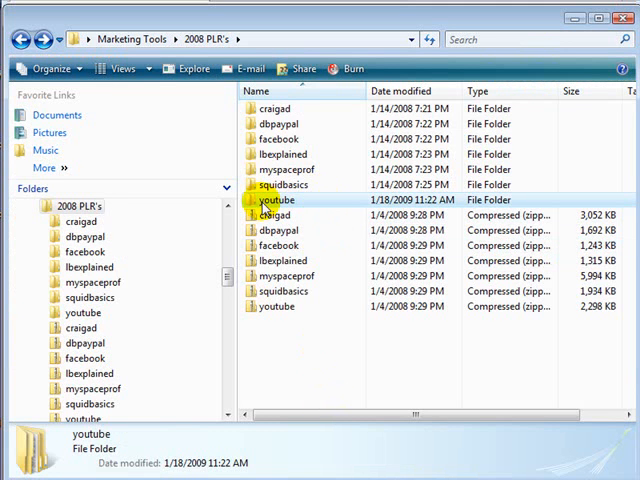
Step: Open the youtube product folder and then its youtubrev subfolder in Explorer
double_click(276, 200)
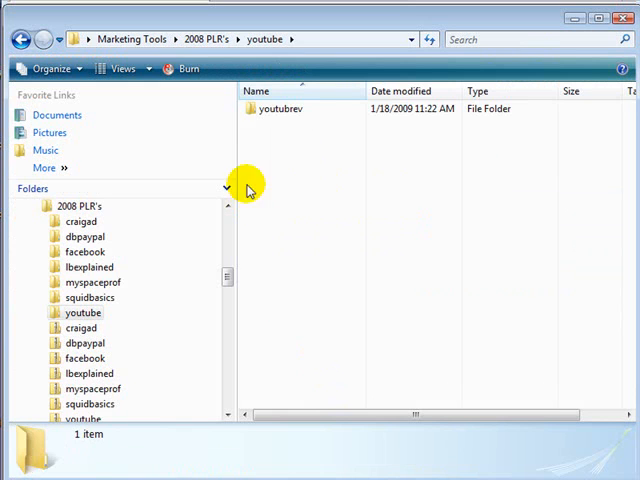
double_click(284, 108)
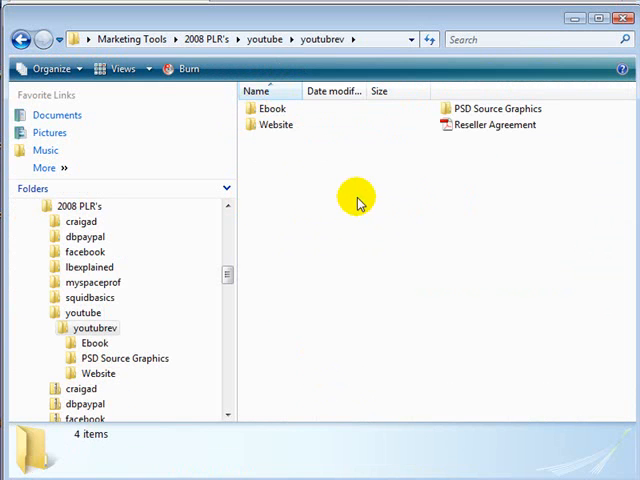
mouse_move(418, 204)
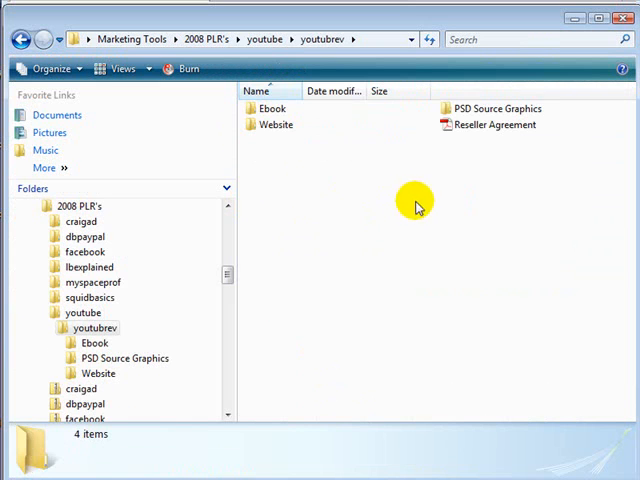
mouse_move(396, 196)
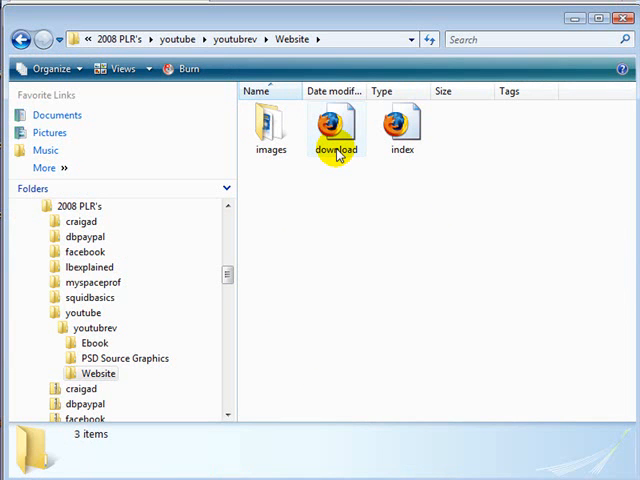
mouse_move(336, 130)
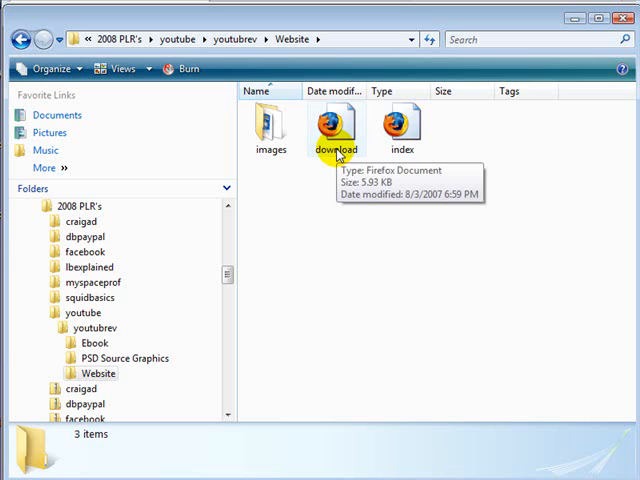
mouse_move(424, 184)
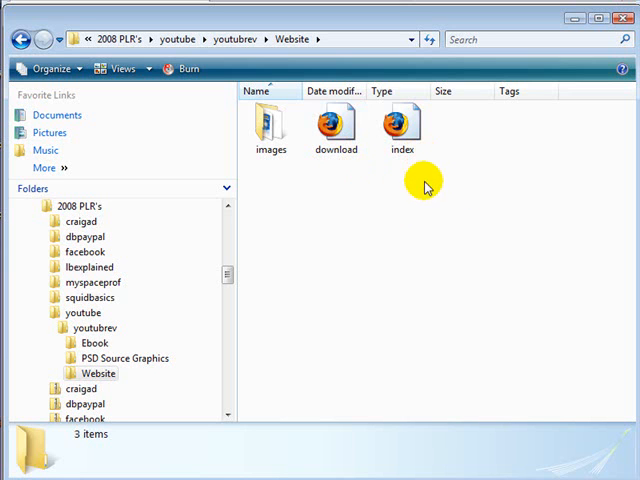
mouse_move(402, 128)
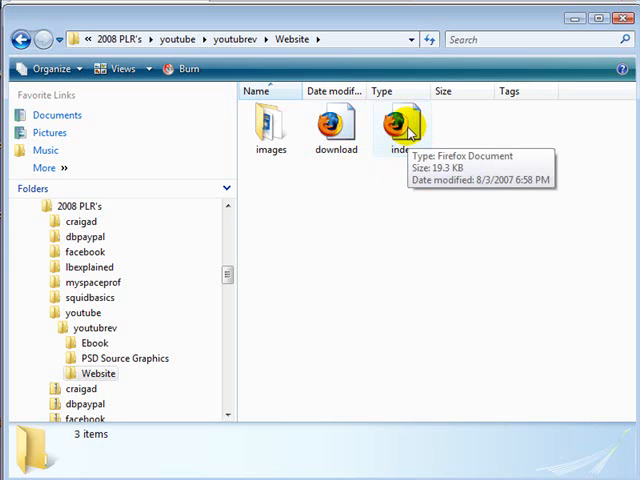
Step: Open index.html in Firefox and scroll through the YouTube Revolution sales page to the order box
double_click(400, 126)
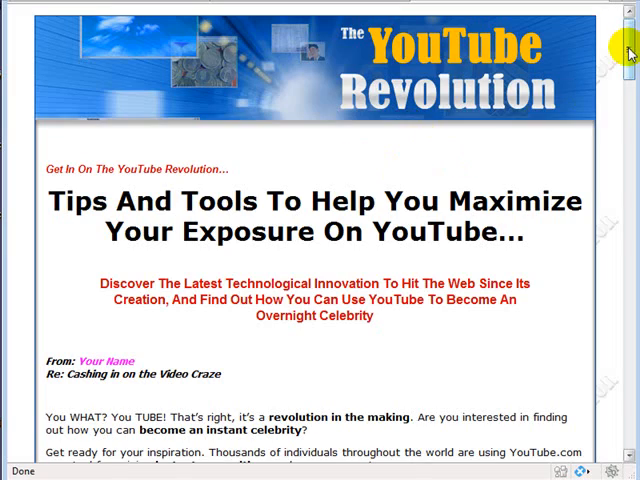
scroll(down, 3)
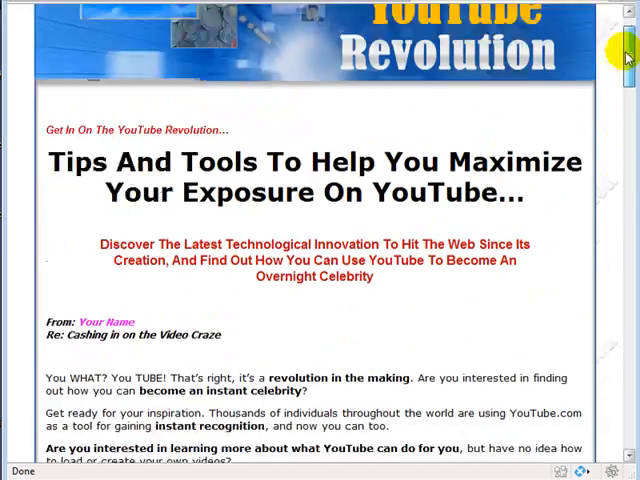
scroll(up, 3)
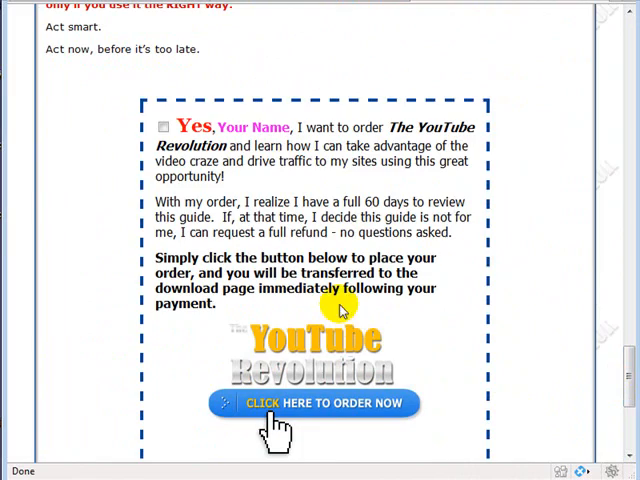
scroll(down, 3)
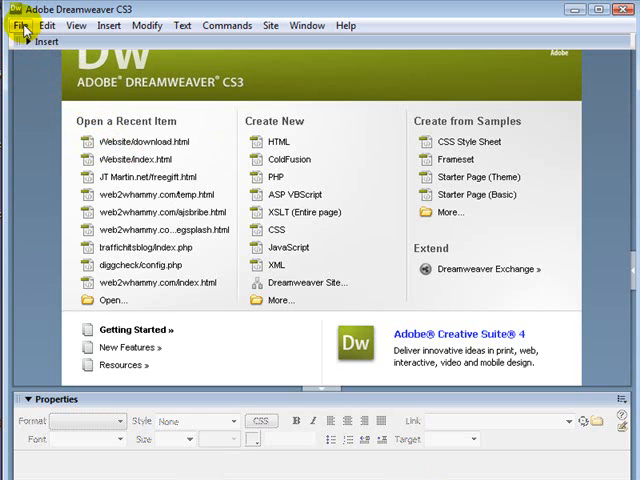
Step: Open the Website folder's index page and title it 'The YouTube Revolution'
click(20, 24)
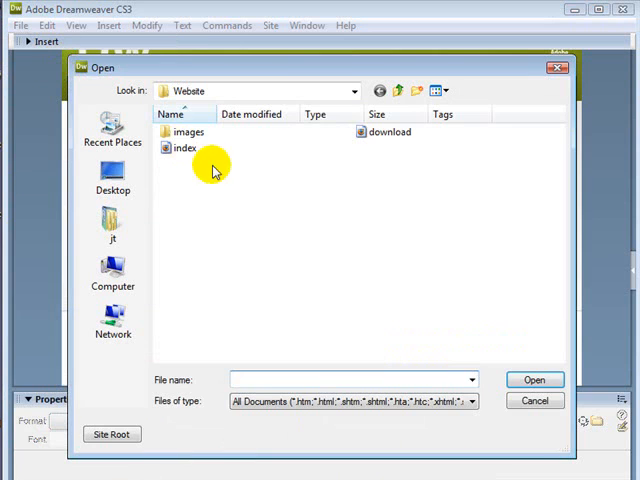
click(184, 148)
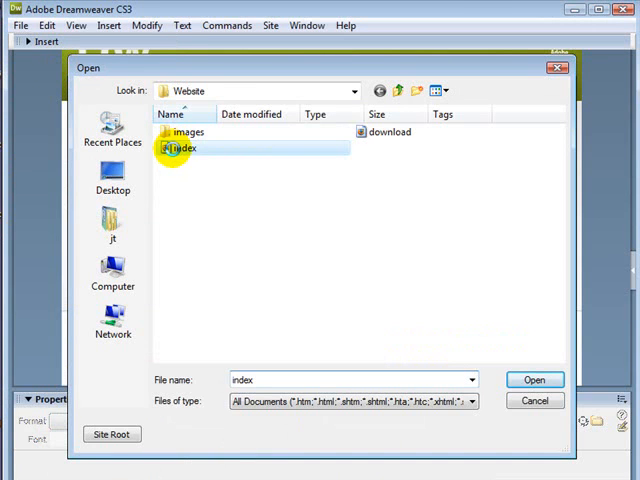
click(534, 380)
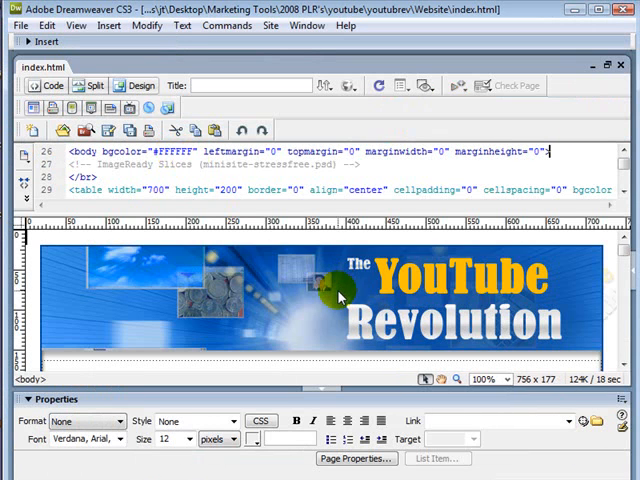
text(The YouTube Revolution)
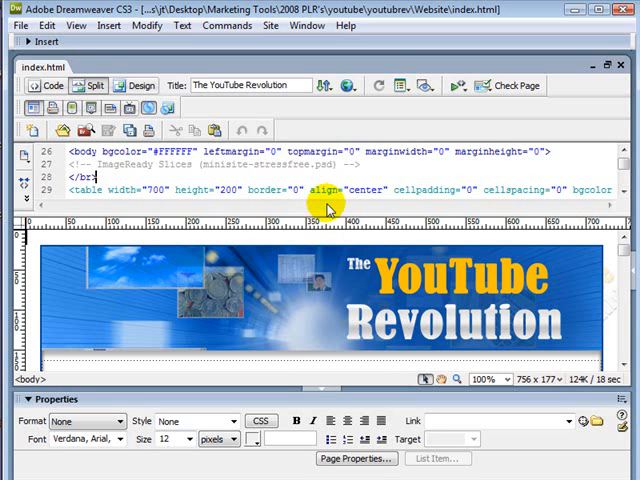
mouse_move(328, 208)
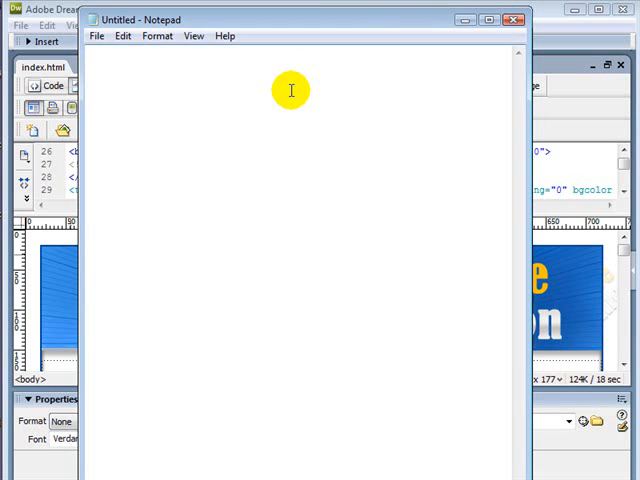
Step: Write the placeholder address yourdomian.com/filename.html in a blank Notepad document
text(yourdo)
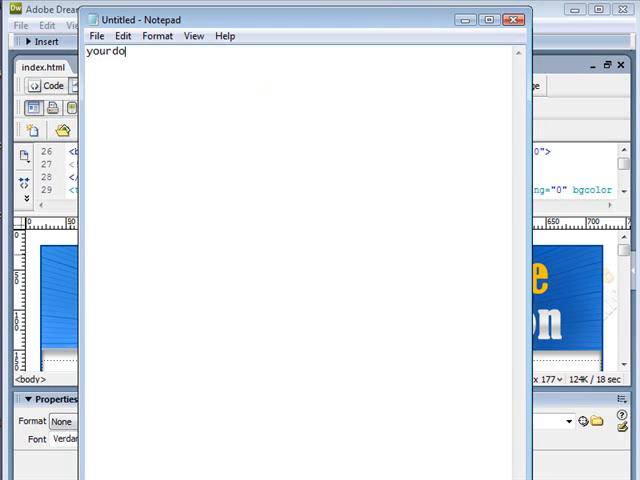
text(mian.co)
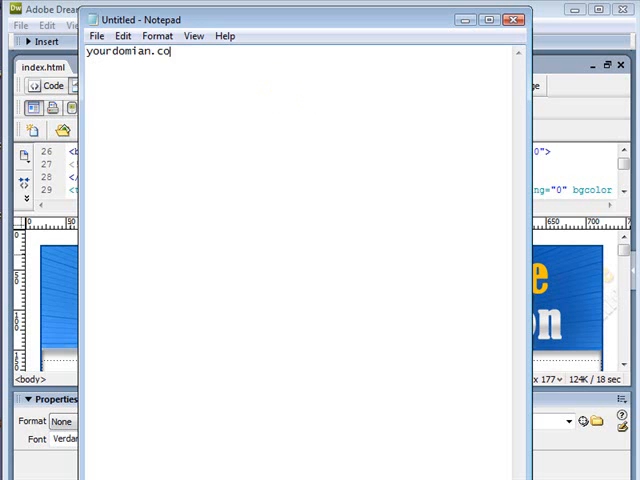
text(m)
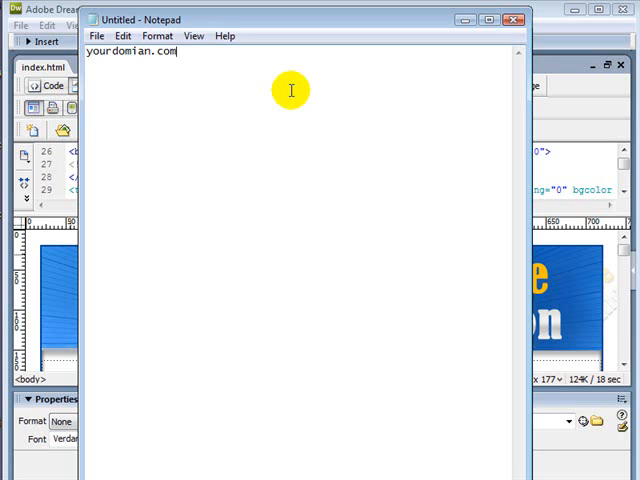
text(/)
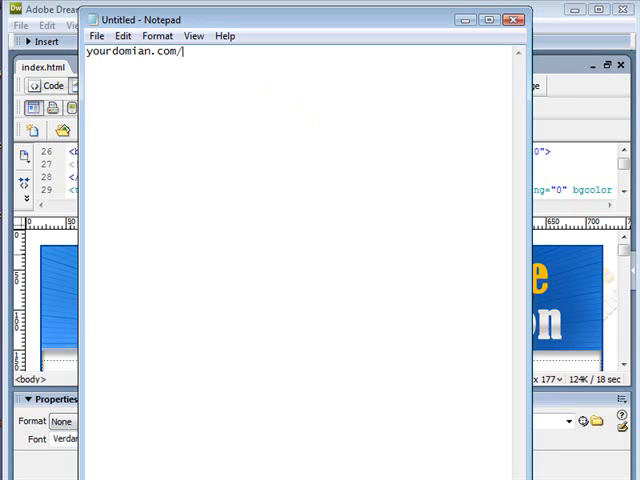
text(filename)
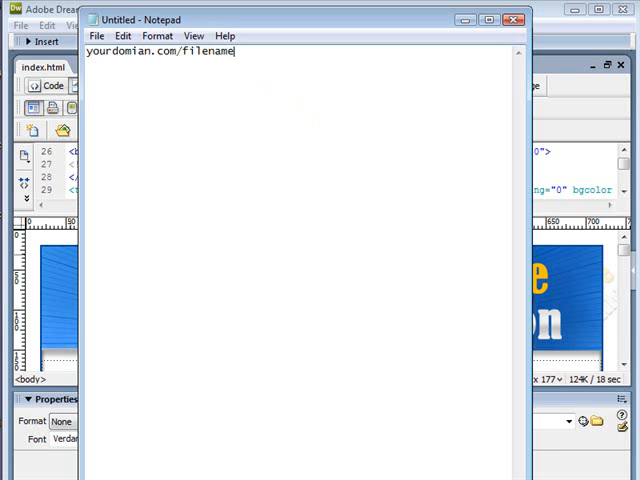
text(.html)
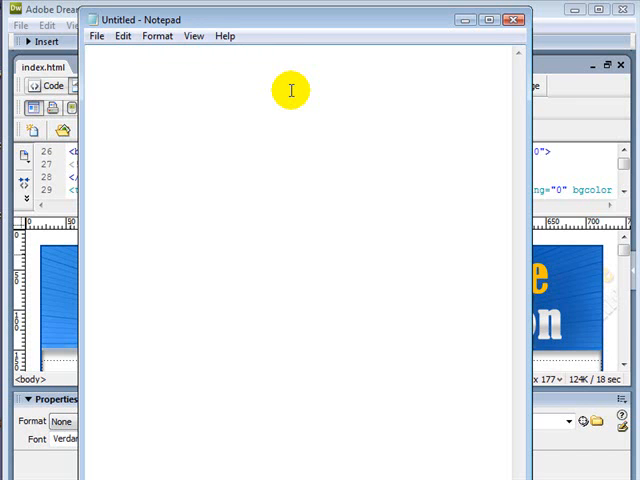
Step: Write the site address youtuberevolution.web2whammy.com in Notepad
text(youtu)
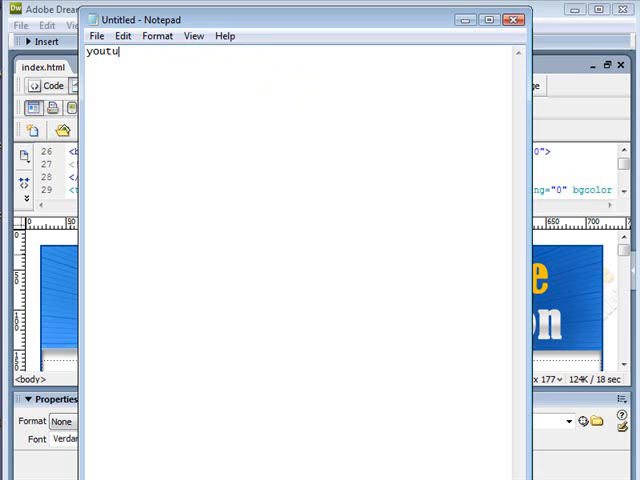
text(berevolu)
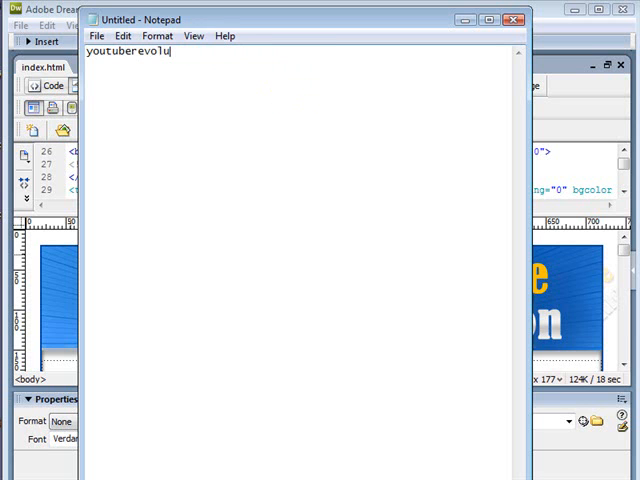
text(tion.web)
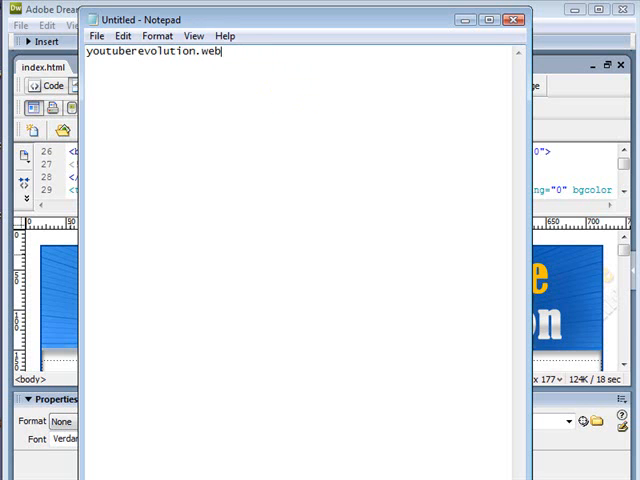
text(2whamm)
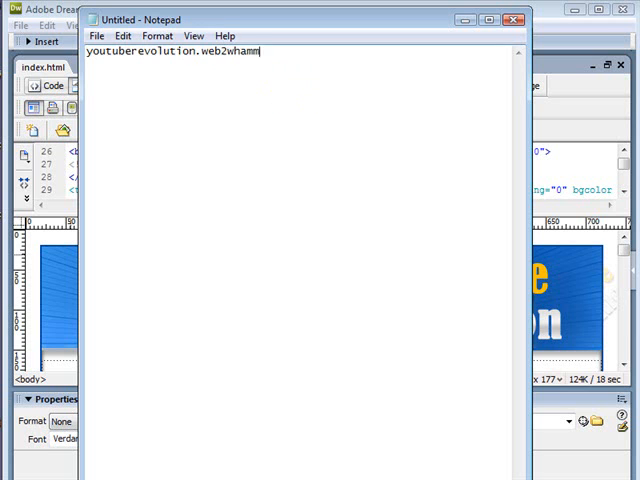
text(y.com)
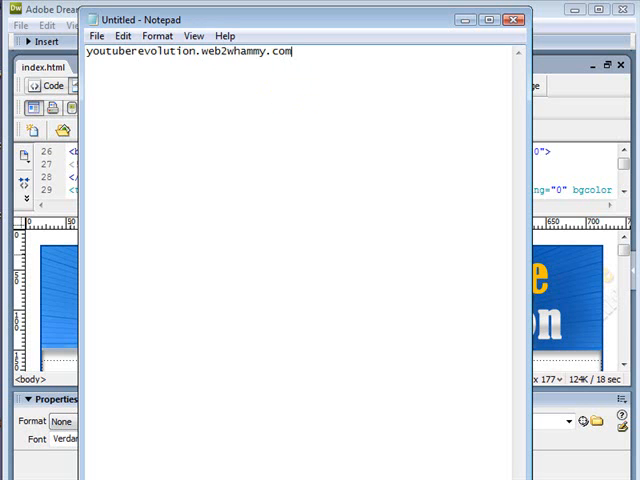
mouse_move(288, 90)
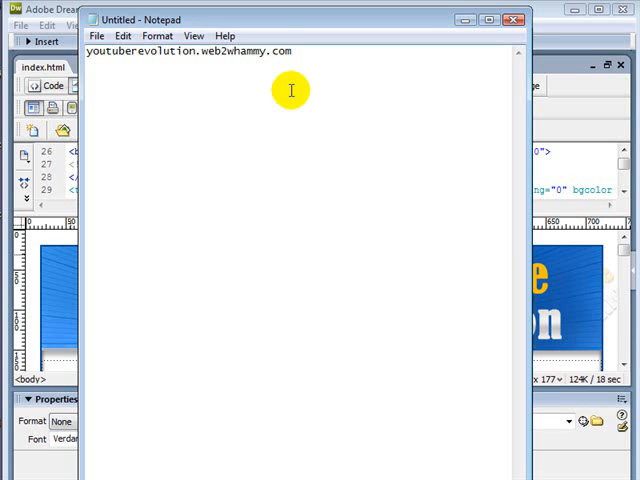
mouse_move(270, 86)
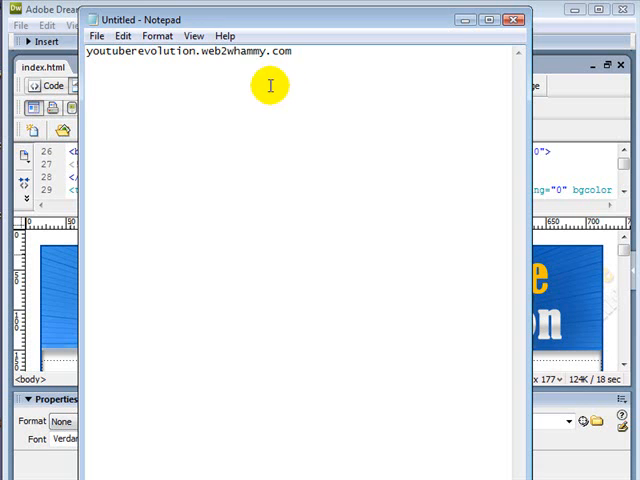
Step: Close the Notepad note, answering the save-changes prompt, to return to Dreamweaver
click(512, 18)
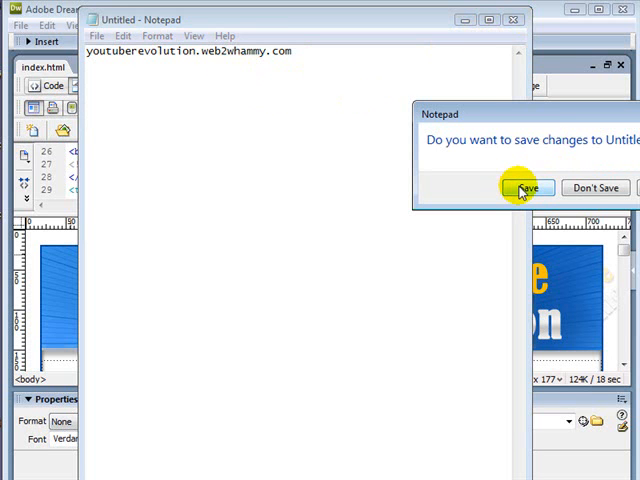
click(524, 188)
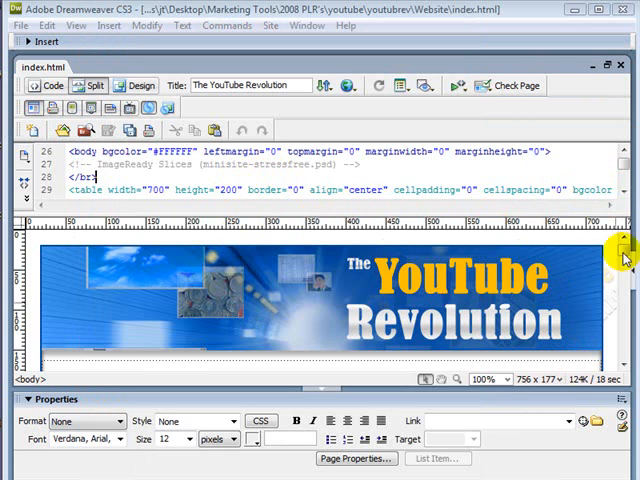
scroll(down, 3)
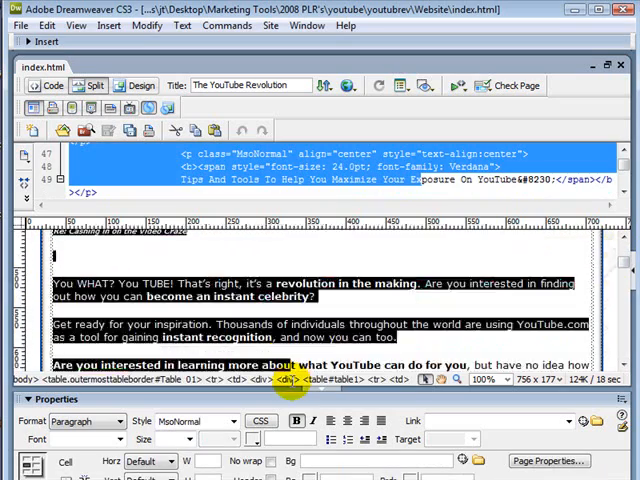
scroll(down, 3)
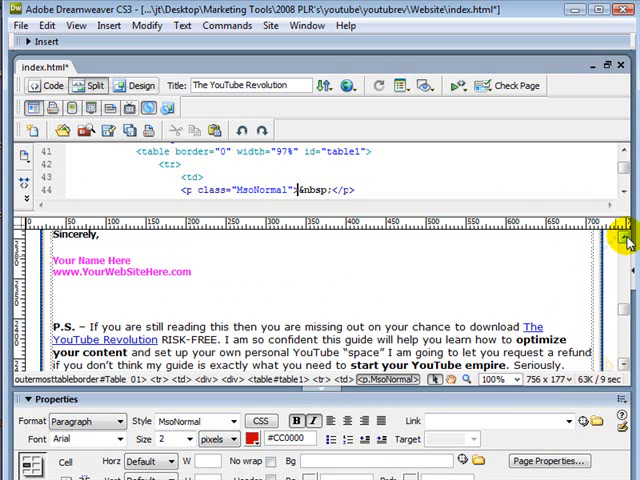
scroll(down, 3)
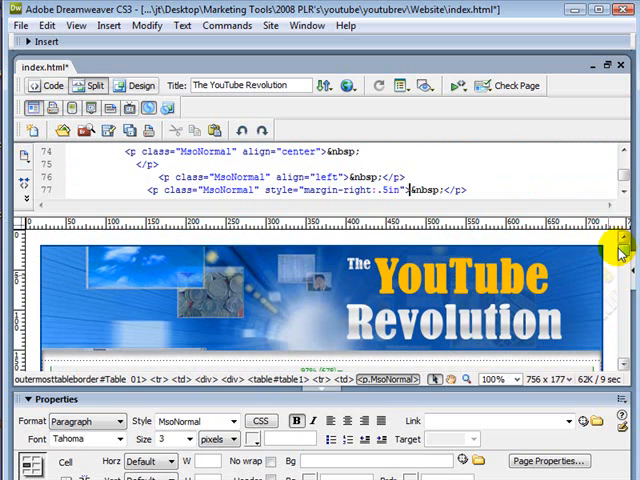
scroll(down, 3)
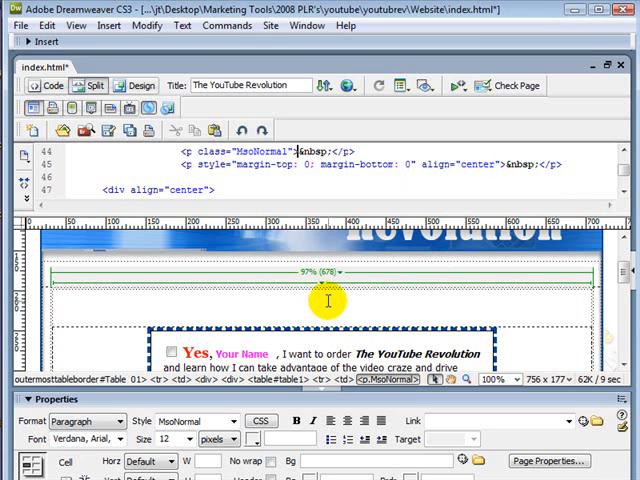
Step: Write the headline 'Thanks For Participating In The Giveaway' above the order box and begin the next line
text(Thanks For Participating)
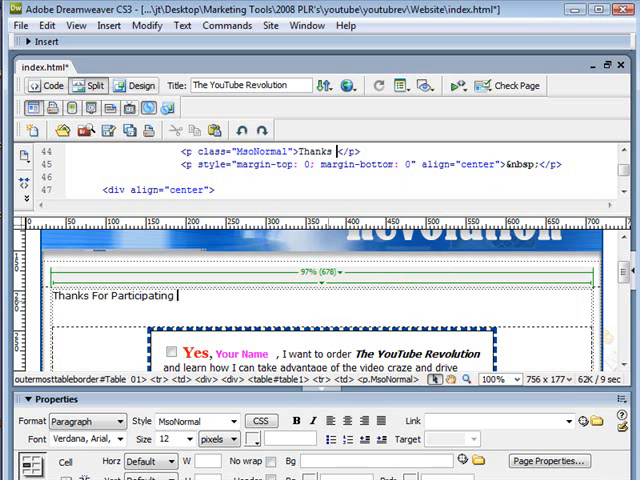
text(In The Giveaway)
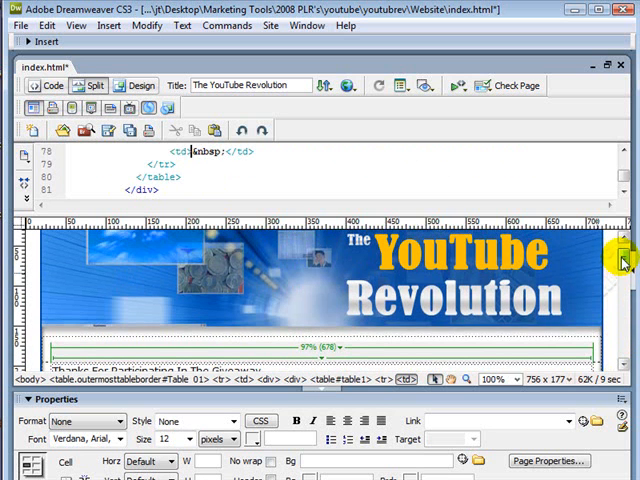
scroll(down, 3)
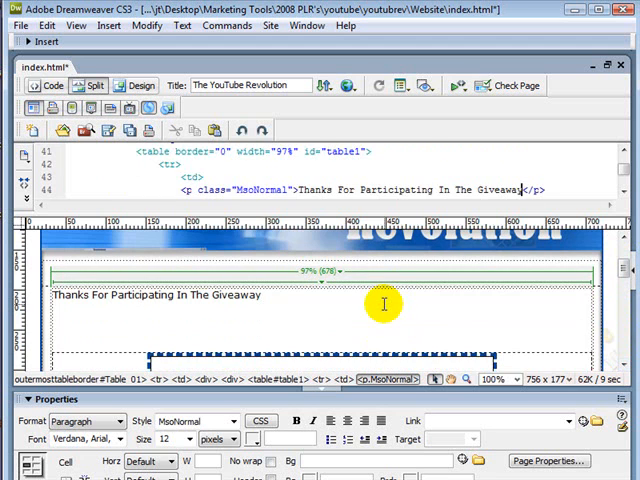
text(Enter Y)
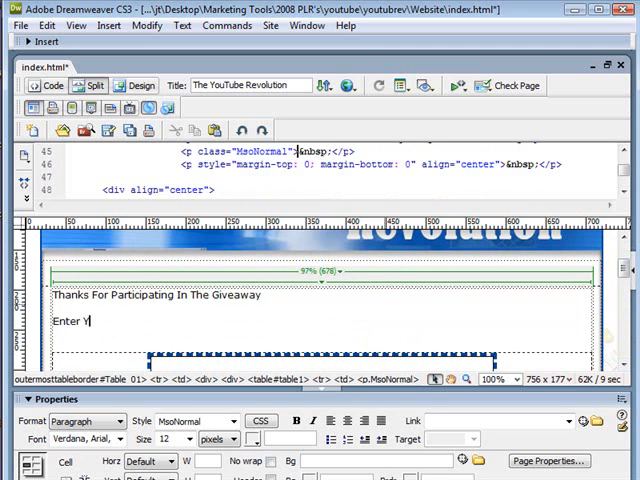
Step: Write the call-to-action line 'Fill Out The Form To Gain Free Access' beneath the headline
text(our)
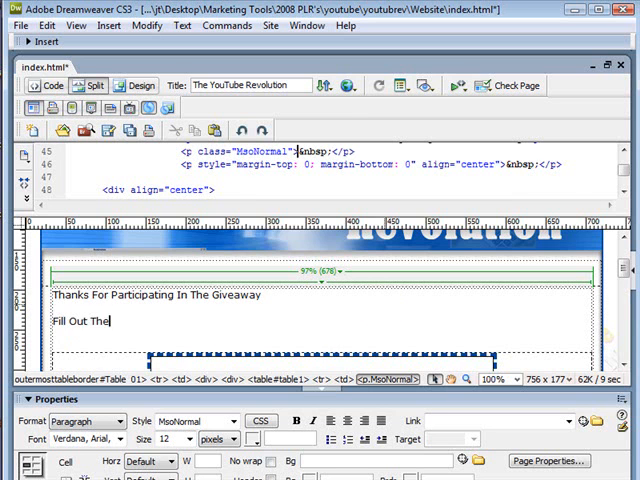
text(Form To)
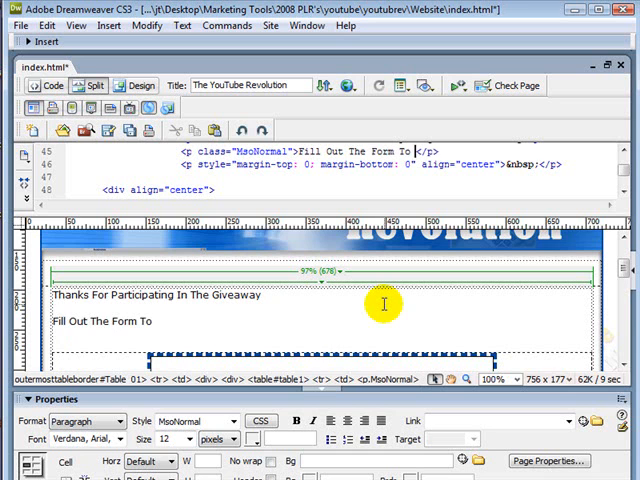
click(150, 320)
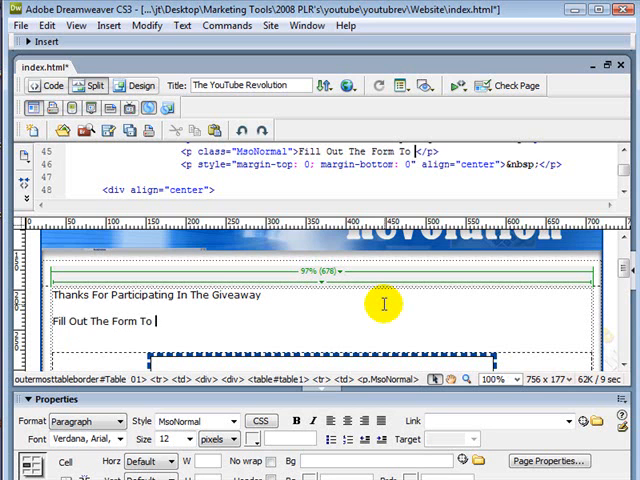
text(Gai)
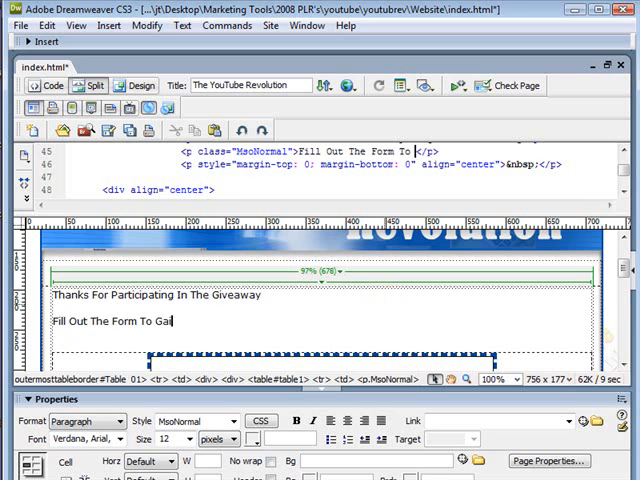
text(n Free A)
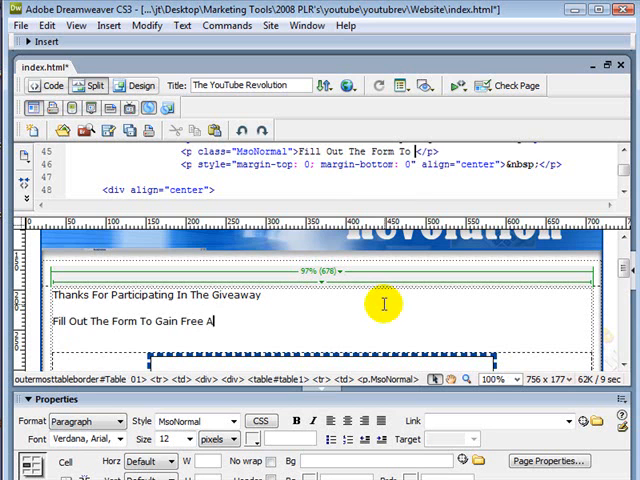
text(Gain Free Access)
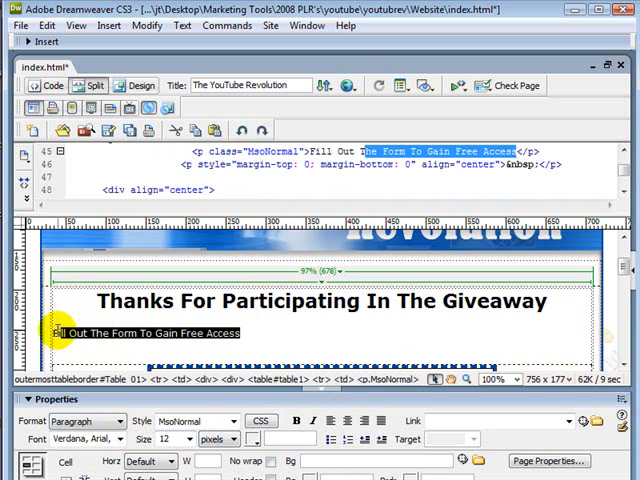
Step: Make the 'Fill Out The Form' line bold and choose a larger font size for it
click(296, 420)
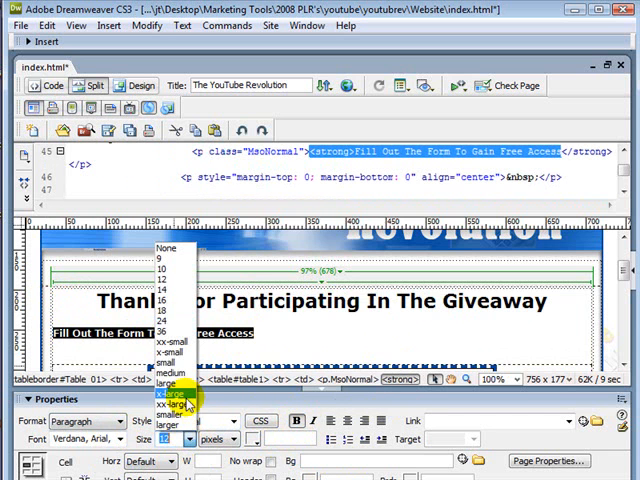
click(168, 404)
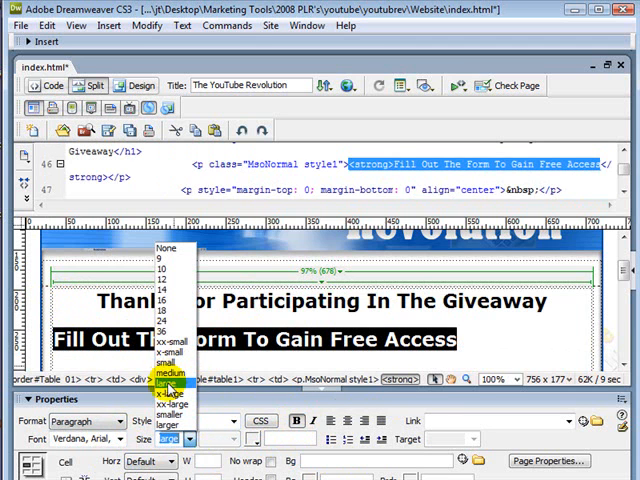
click(168, 384)
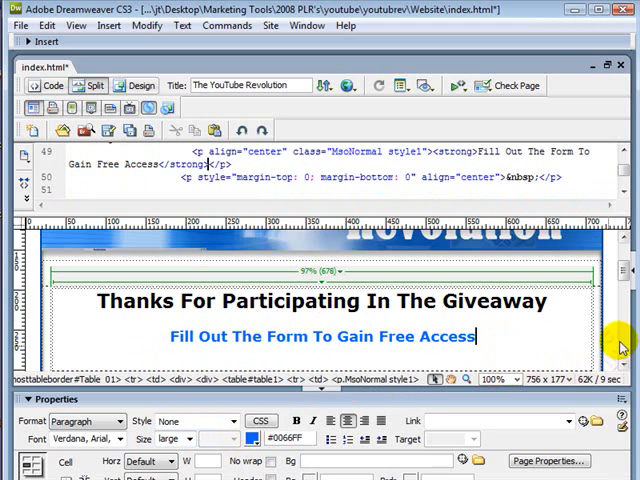
scroll(down, 3)
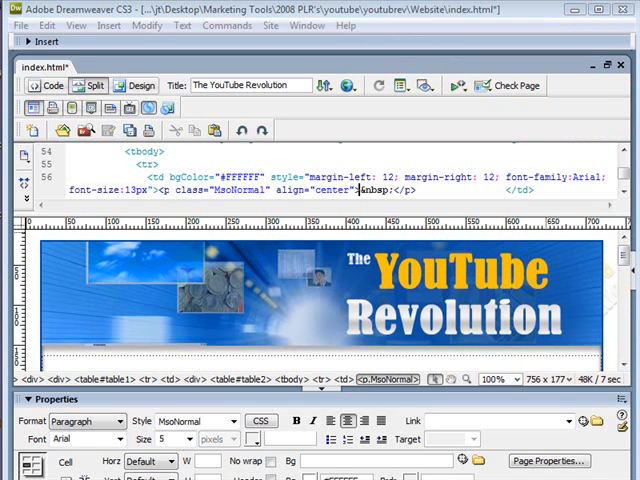
mouse_move(616, 262)
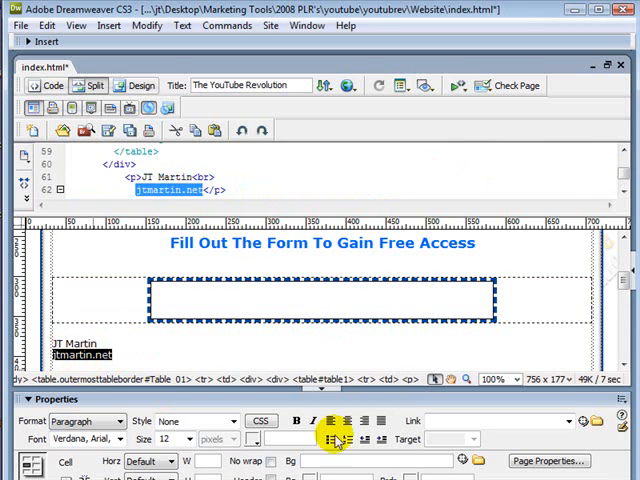
Step: Clear the old sales copy, leaving an empty table for the sign-up form above the footer
text(ht)
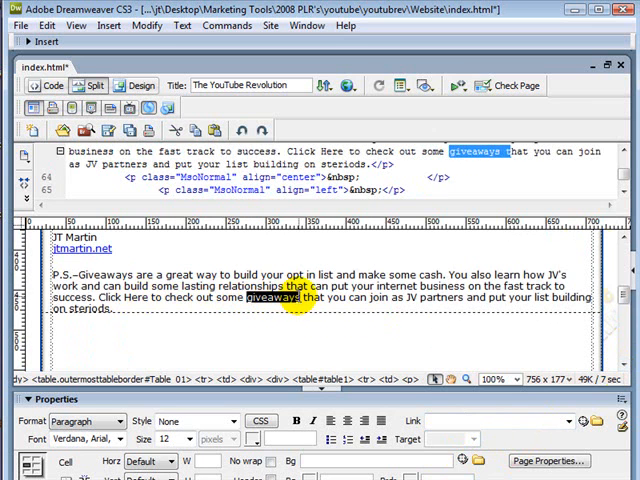
text(http:)
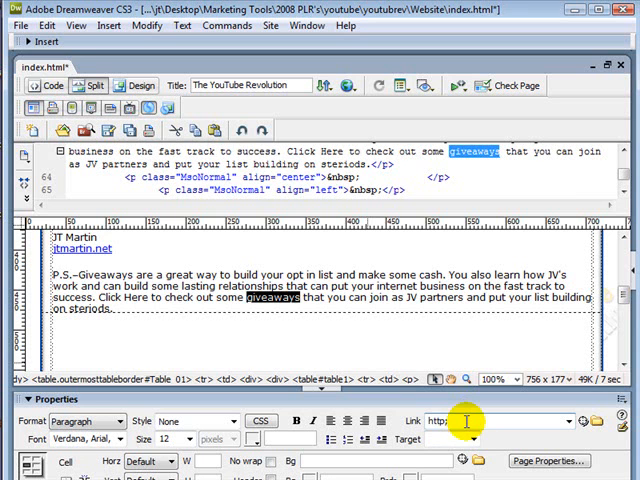
text(//)
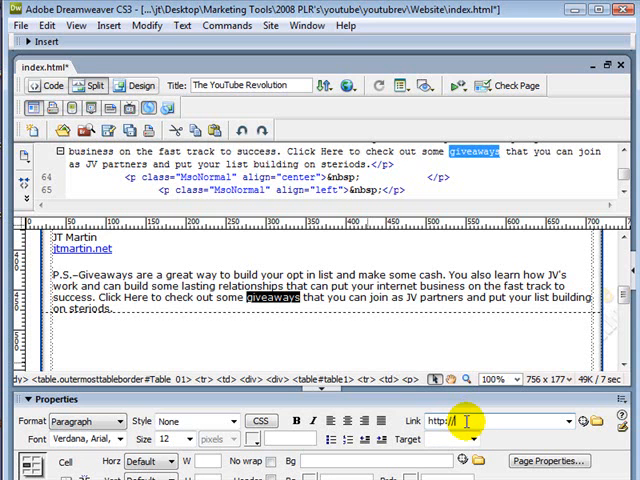
text(marketersmantras.com)
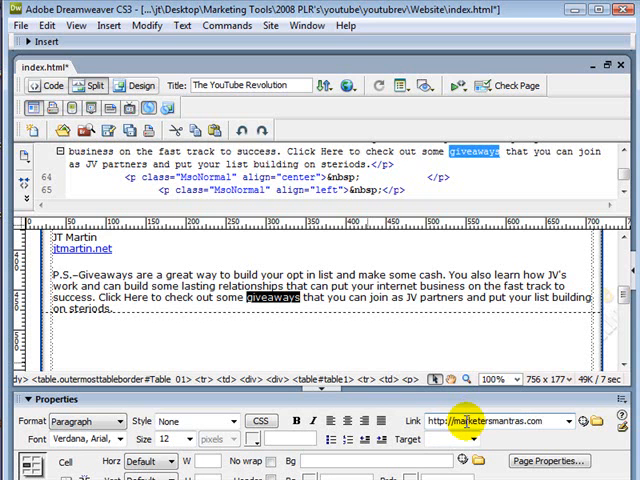
text(/gi)
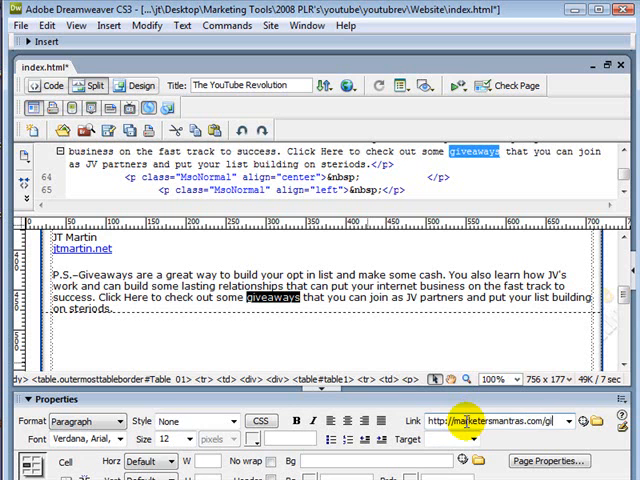
text(giveaways)
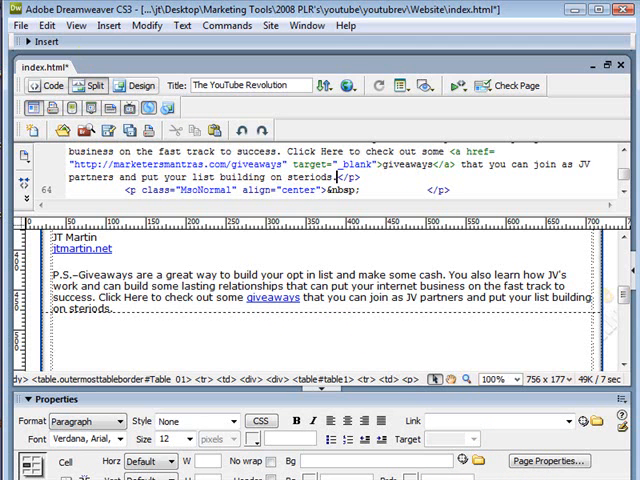
click(20, 26)
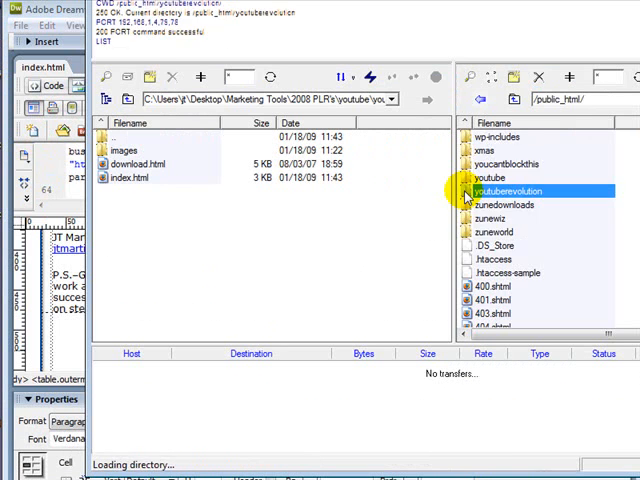
Step: Transfer index.html into the remote youtuberevolution folder, overwriting the existing copy
double_click(510, 190)
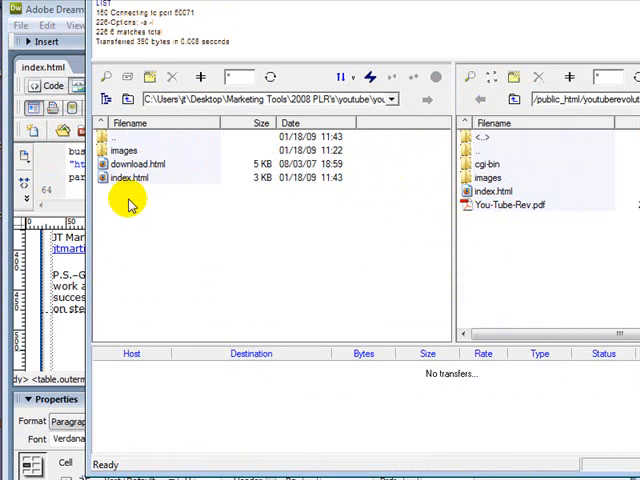
mouse_move(104, 178)
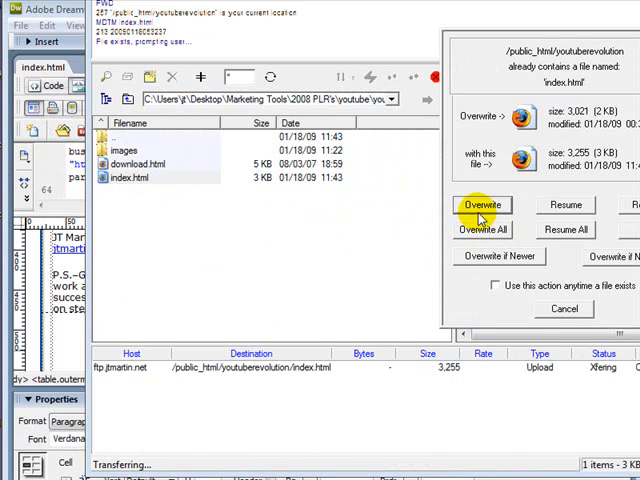
click(482, 204)
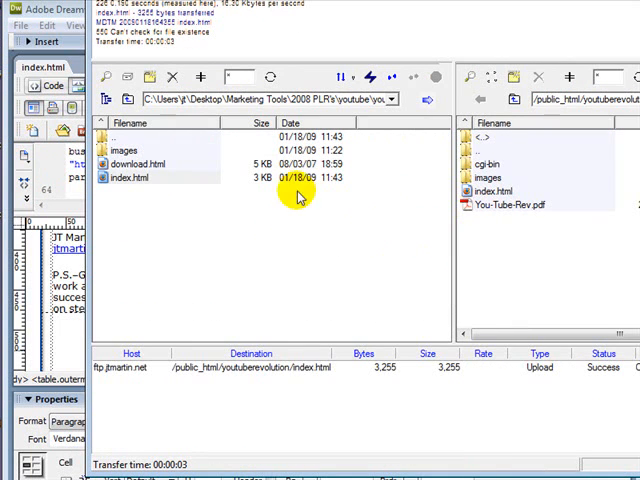
mouse_move(474, 220)
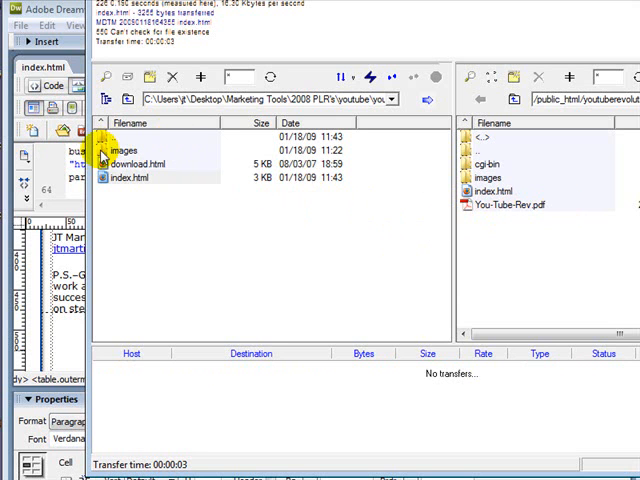
click(126, 98)
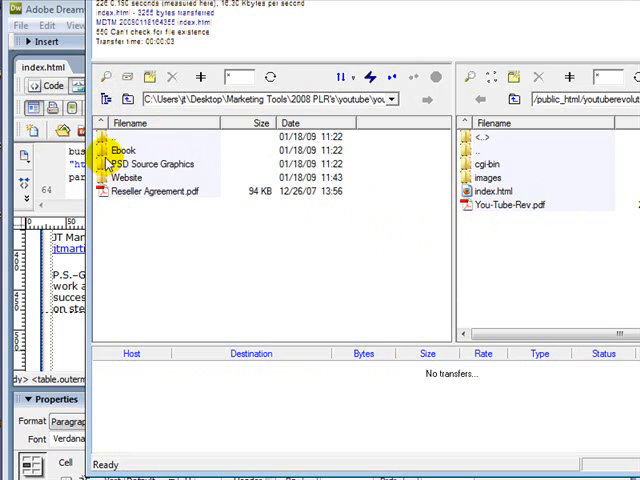
double_click(124, 150)
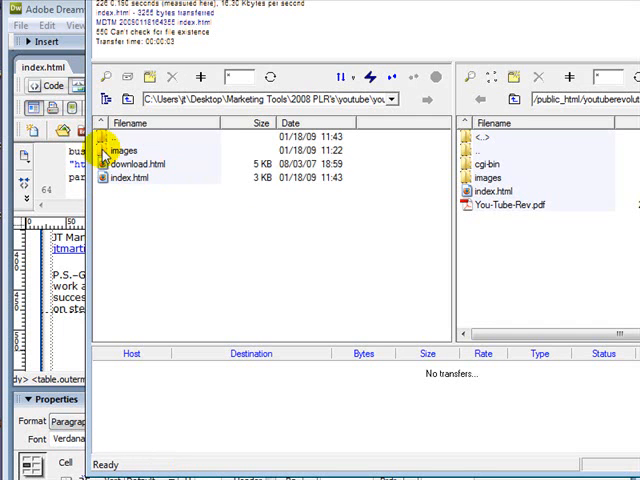
mouse_move(540, 188)
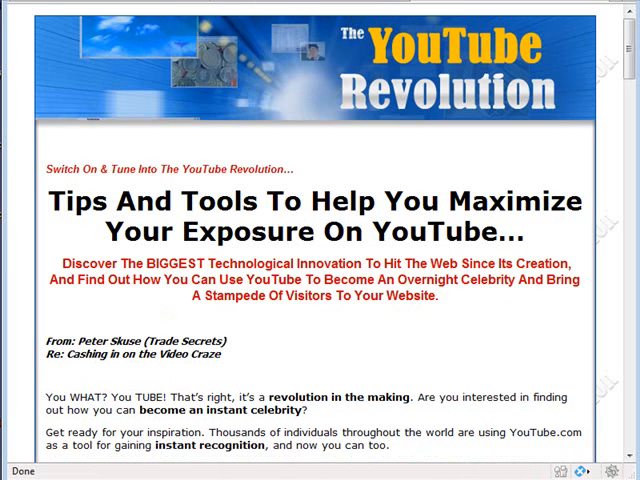
mouse_move(470, 58)
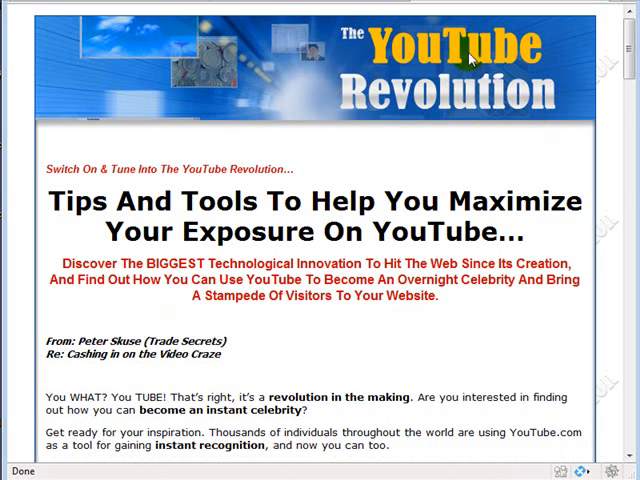